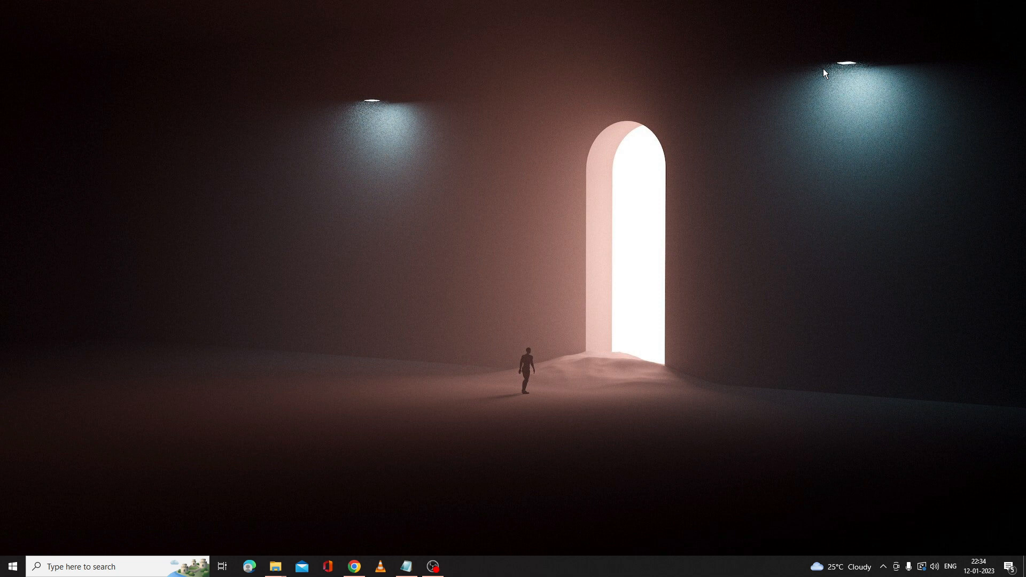
{"action": "mouse_move", "coordinate": [819, 64]}
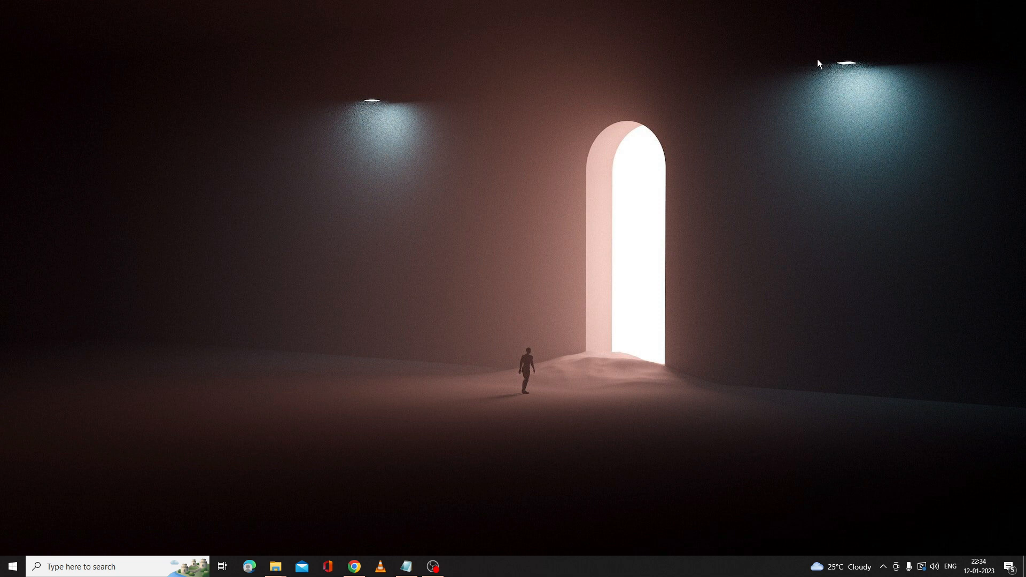
{"action": "mouse_move", "coordinate": [906, 77]}
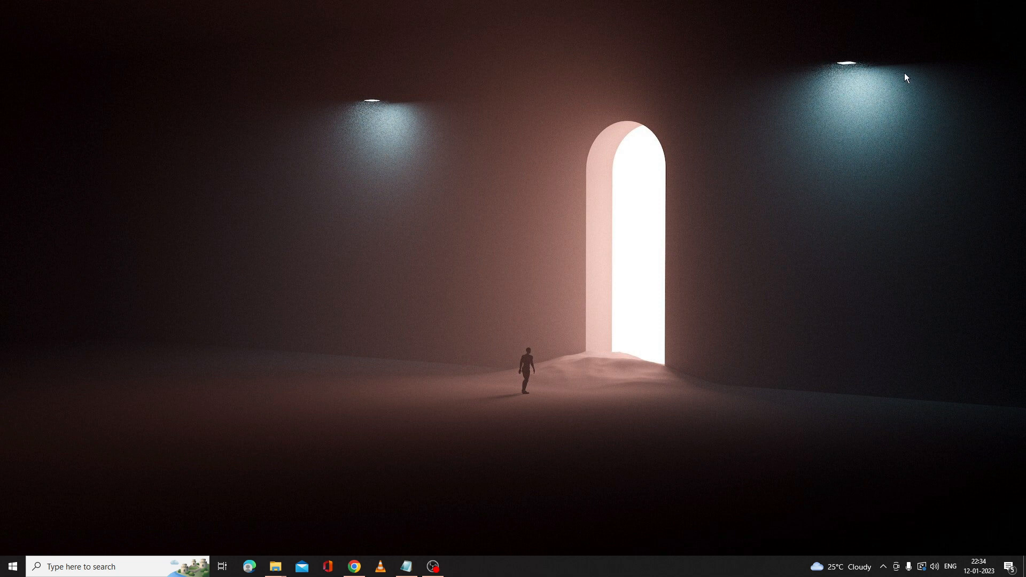
{"action": "mouse_move", "coordinate": [10, 566]}
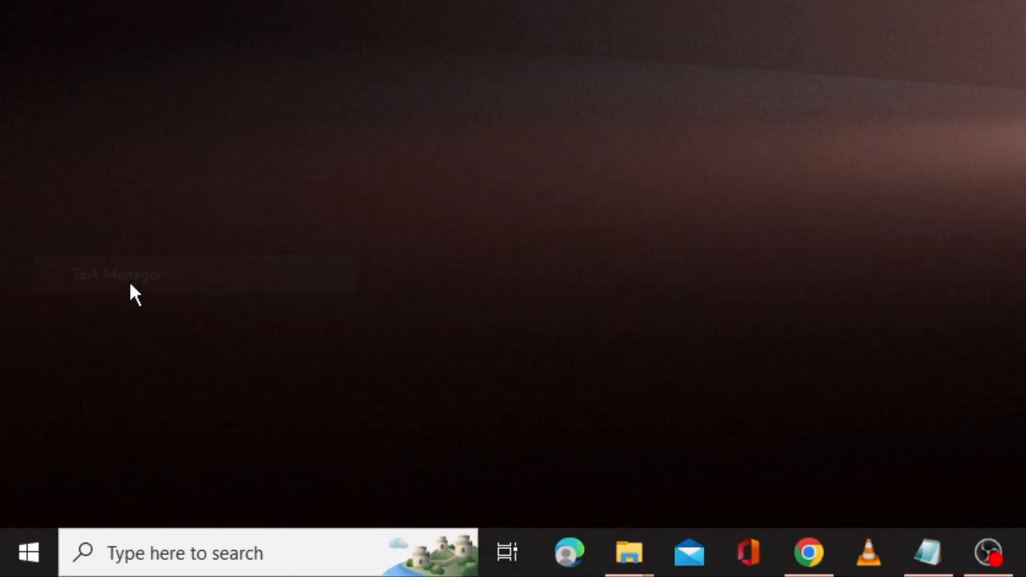
- Restart Windows Explorer in Task Manager, then search 'services' and open Services
{"action": "left_click", "coordinate": [116, 274]}
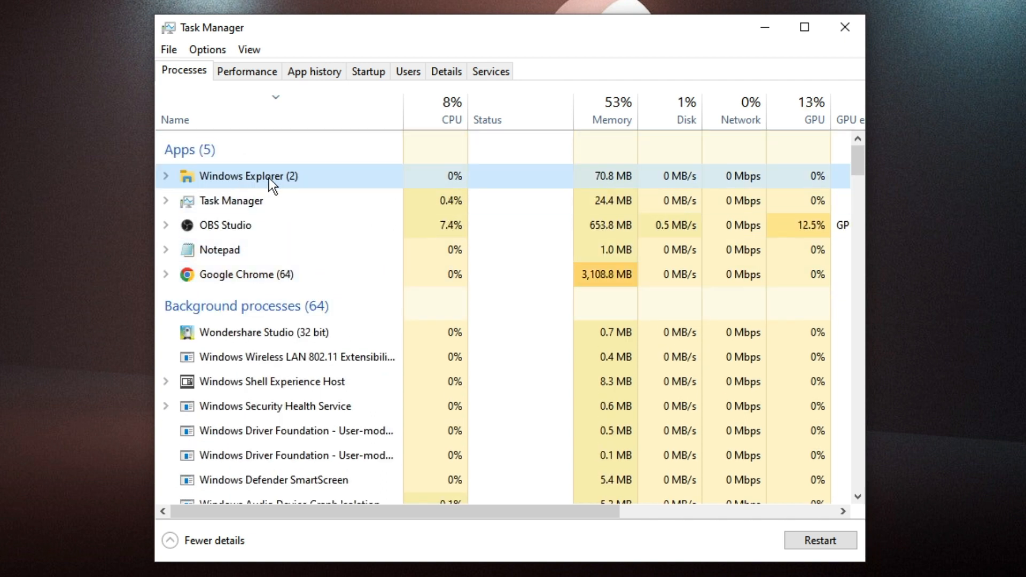
{"action": "right_click", "coordinate": [245, 176]}
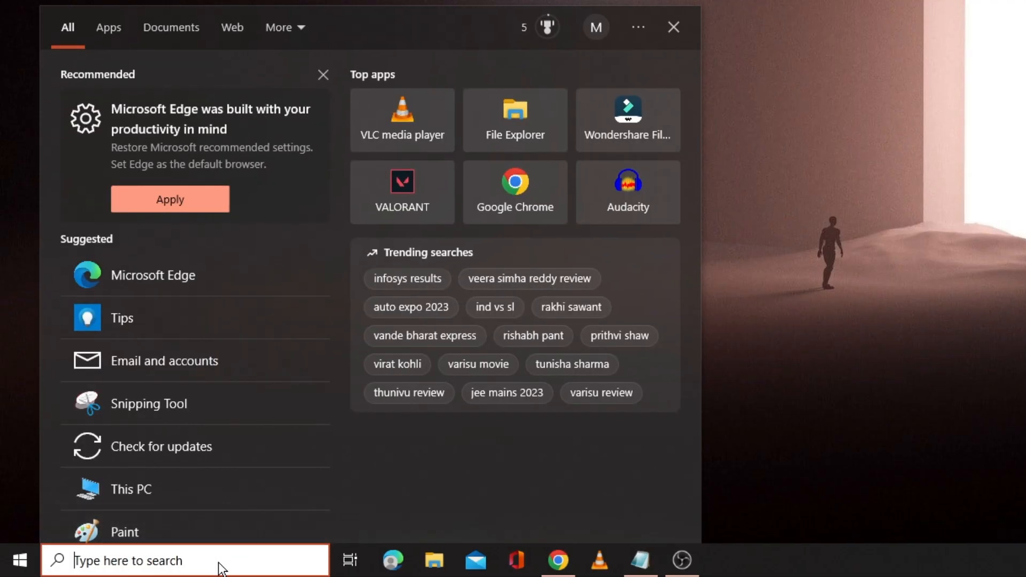
{"action": "type", "text": "services"}
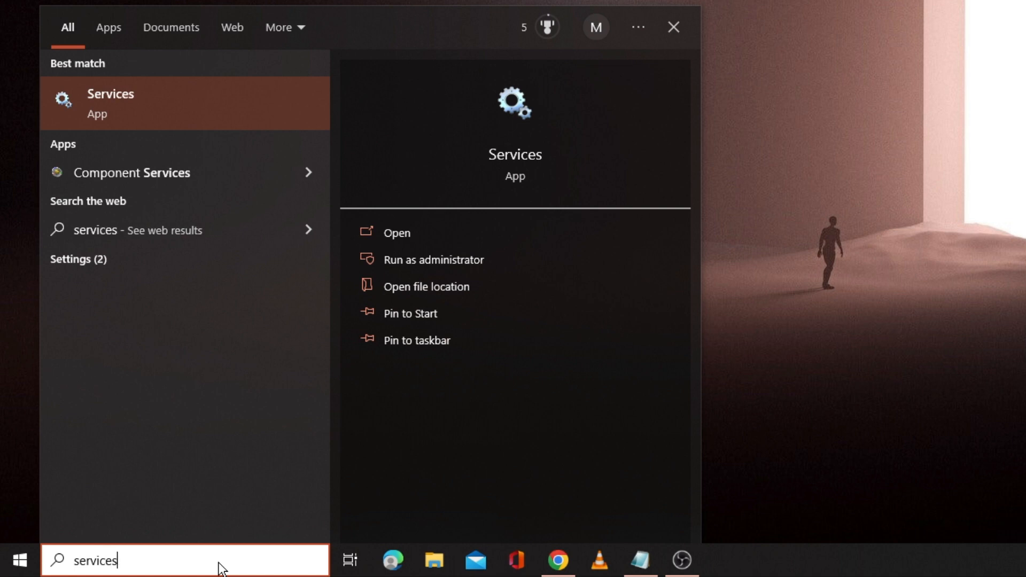
{"action": "left_click", "coordinate": [396, 232]}
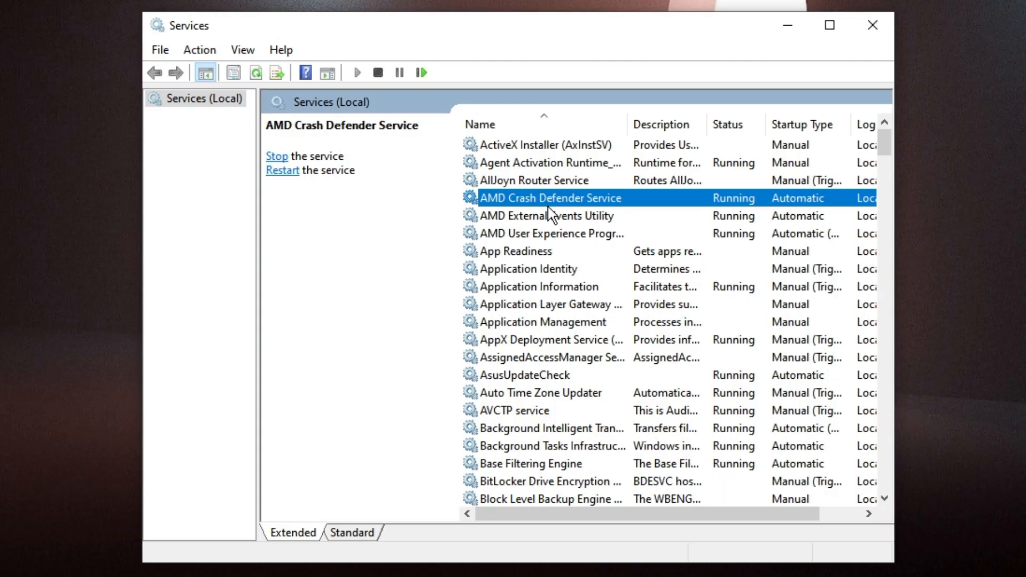
- Scroll the services list down and select the Windows Search service
{"action": "scroll", "scroll_direction": "down", "scroll_amount": 3}
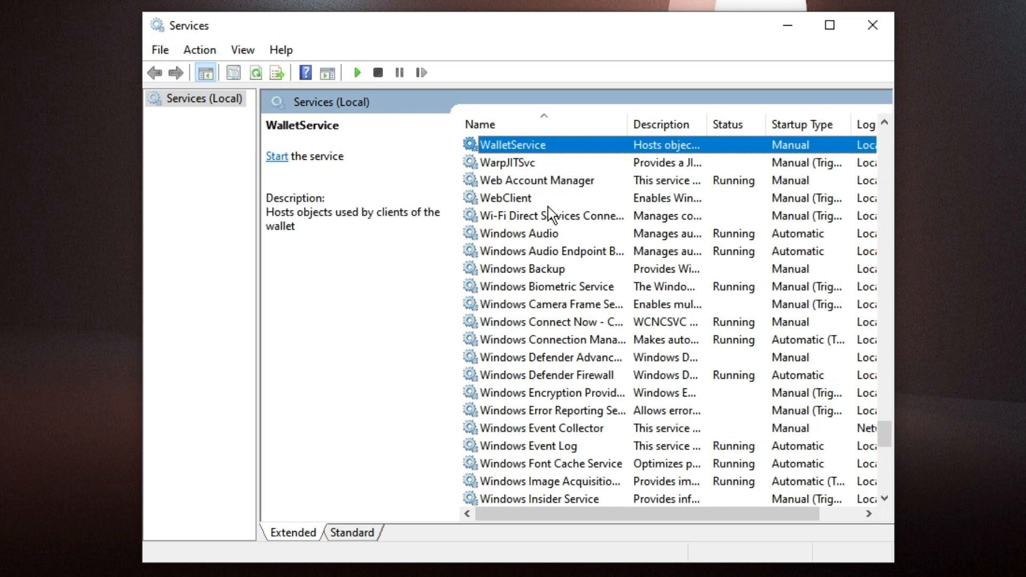
{"action": "left_click", "coordinate": [505, 198]}
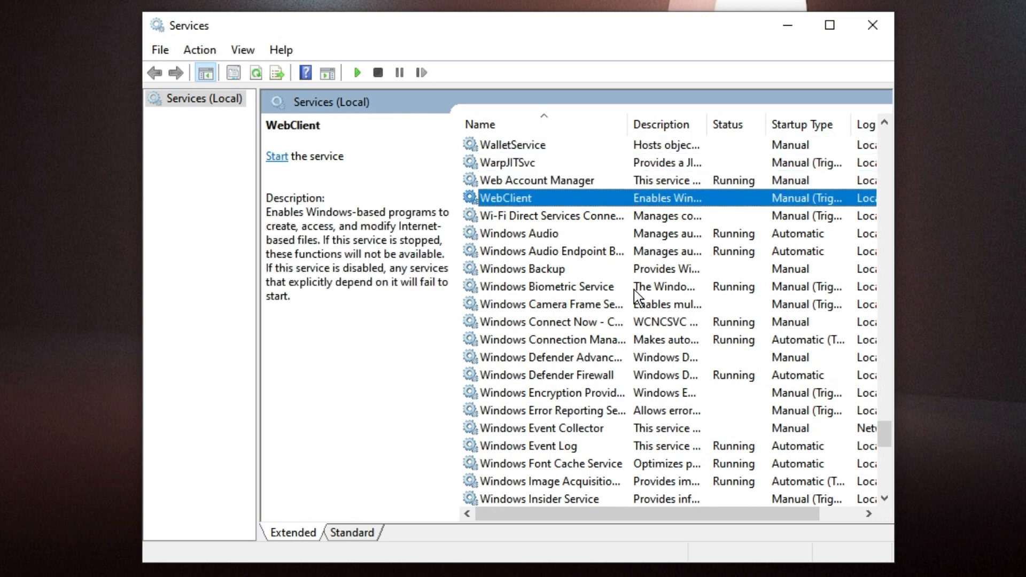
{"action": "scroll", "scroll_direction": "down", "scroll_amount": 3}
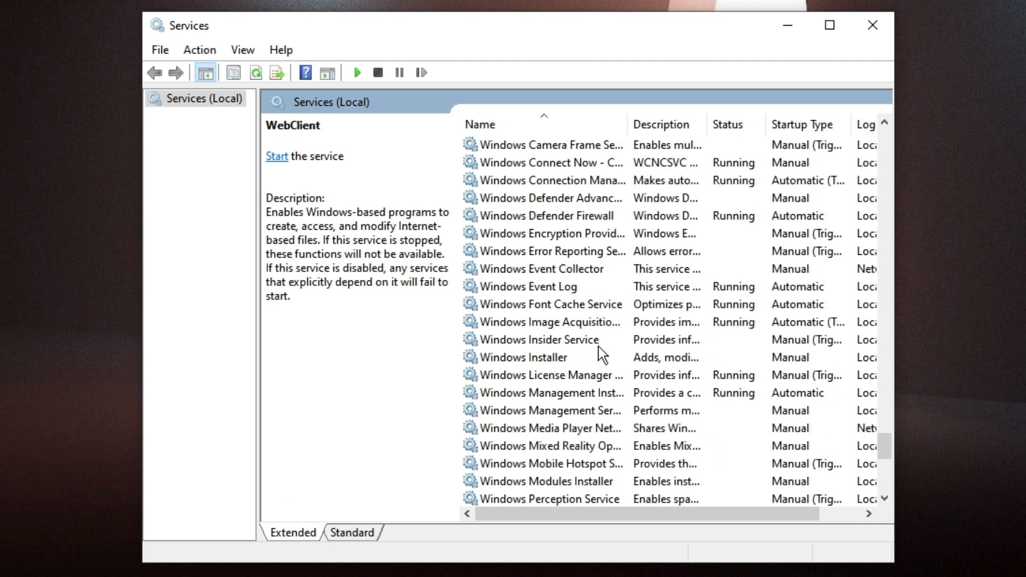
{"action": "scroll", "scroll_direction": "down", "scroll_amount": 3}
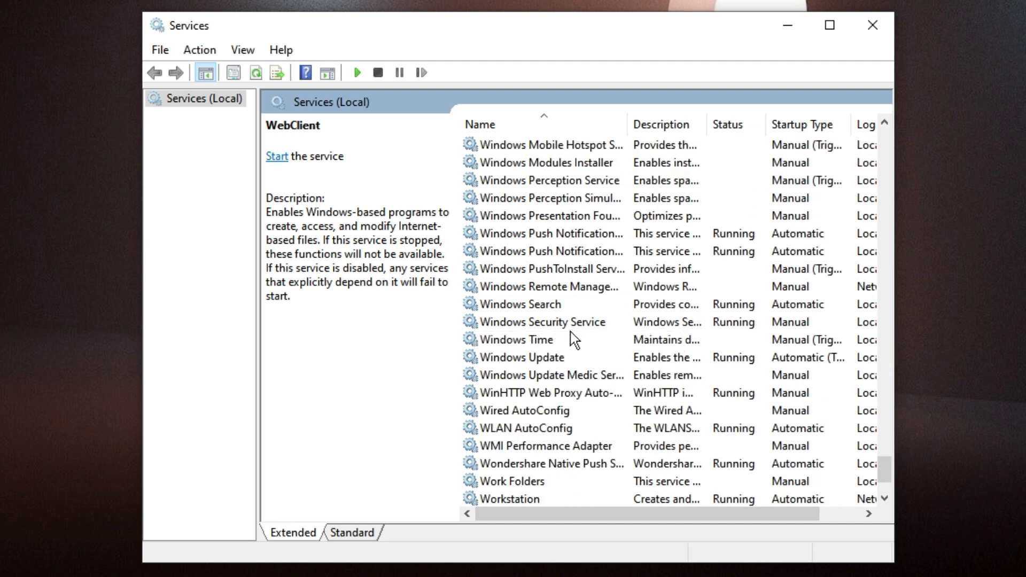
{"action": "left_click", "coordinate": [522, 304]}
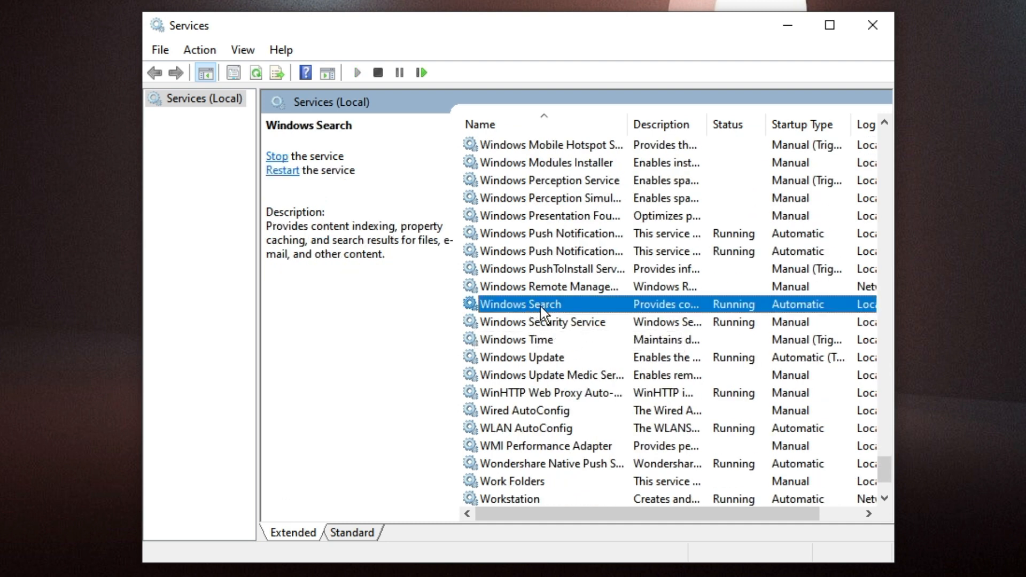
- Stop and start Windows Search in its properties, then confirm with OK
{"action": "double_click", "coordinate": [520, 303]}
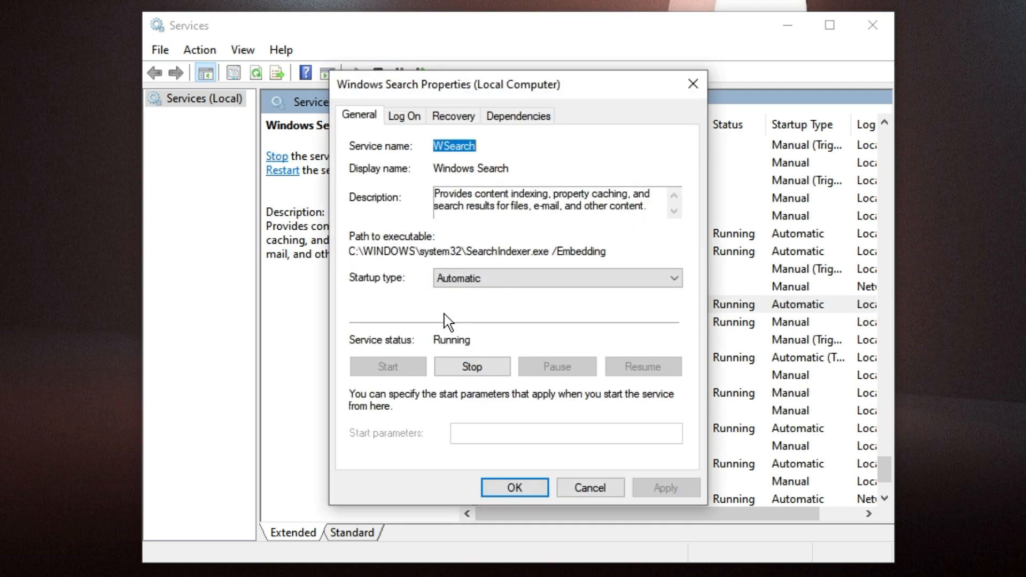
{"action": "mouse_move", "coordinate": [457, 289]}
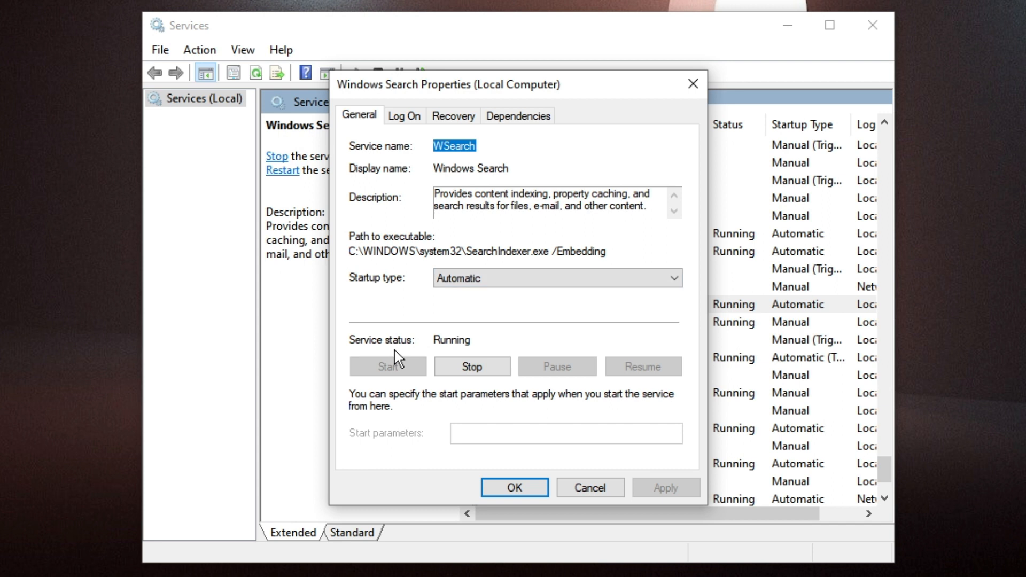
{"action": "mouse_move", "coordinate": [465, 367]}
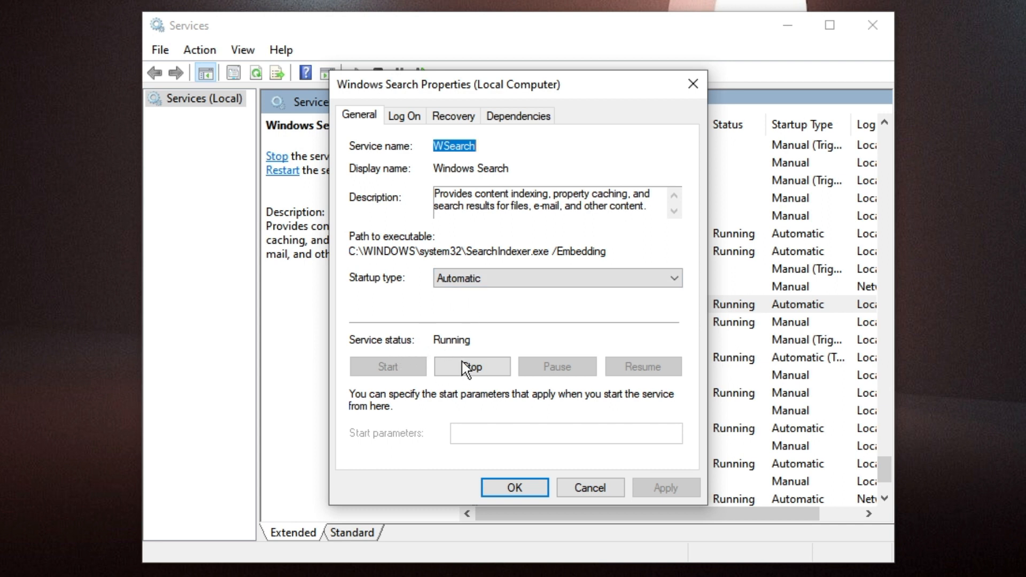
{"action": "left_click", "coordinate": [472, 367]}
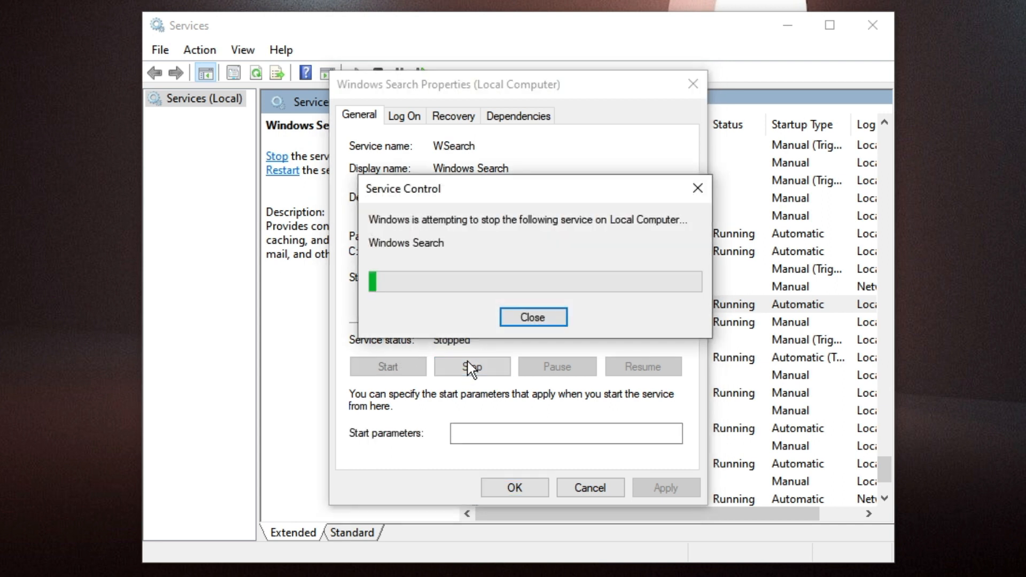
{"action": "left_click", "coordinate": [387, 366]}
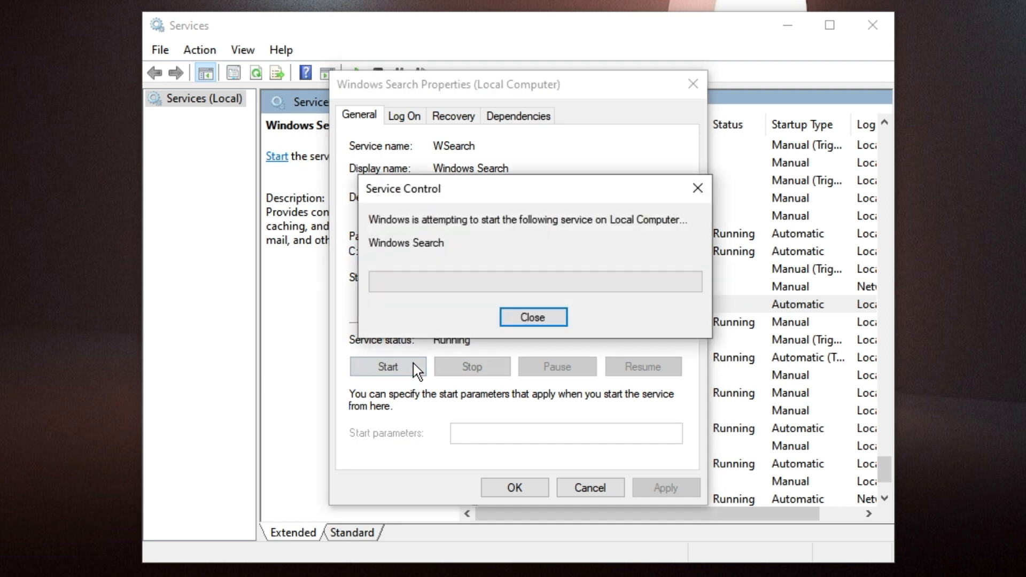
{"action": "left_click", "coordinate": [532, 317]}
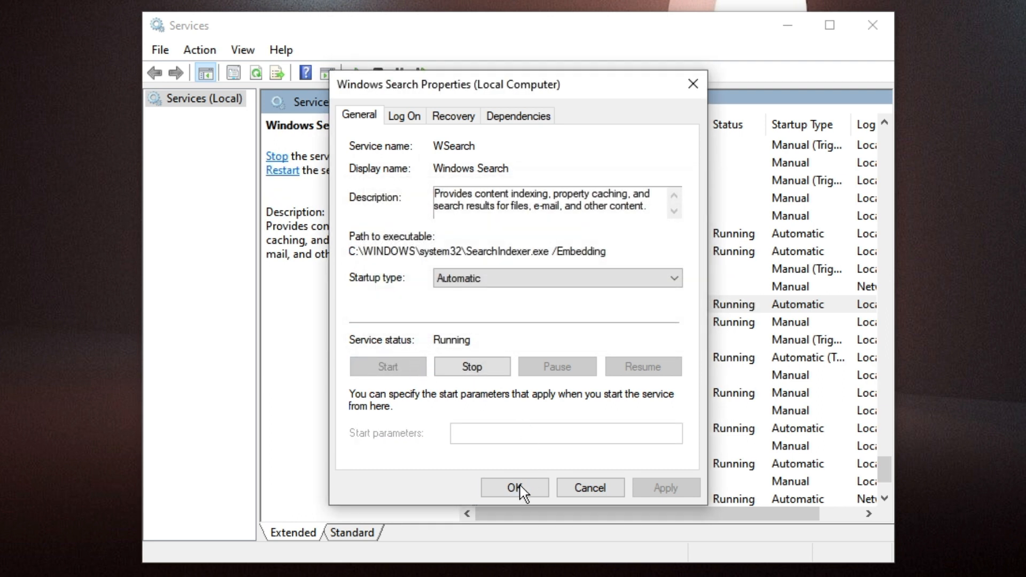
{"action": "left_click", "coordinate": [514, 487]}
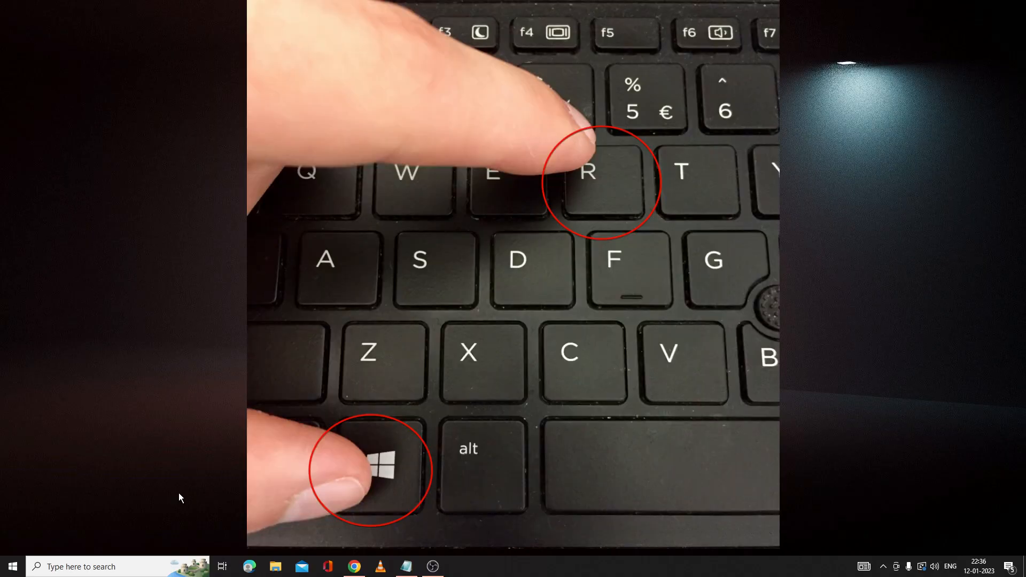
{"action": "key", "text": "Win+r"}
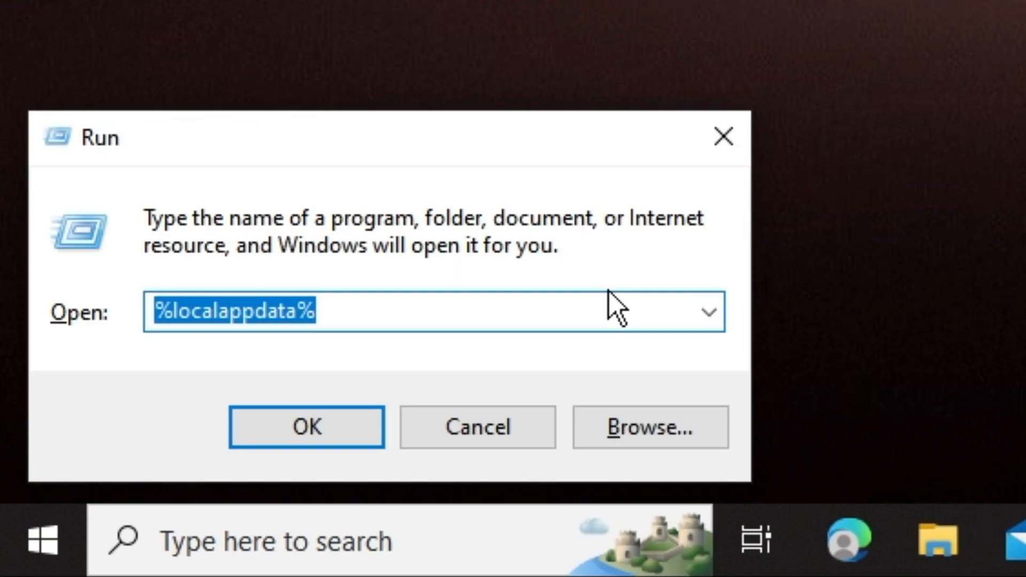
- Enter the path c:\Windows\system32 in the Run dialog
{"action": "type", "text": "c"}
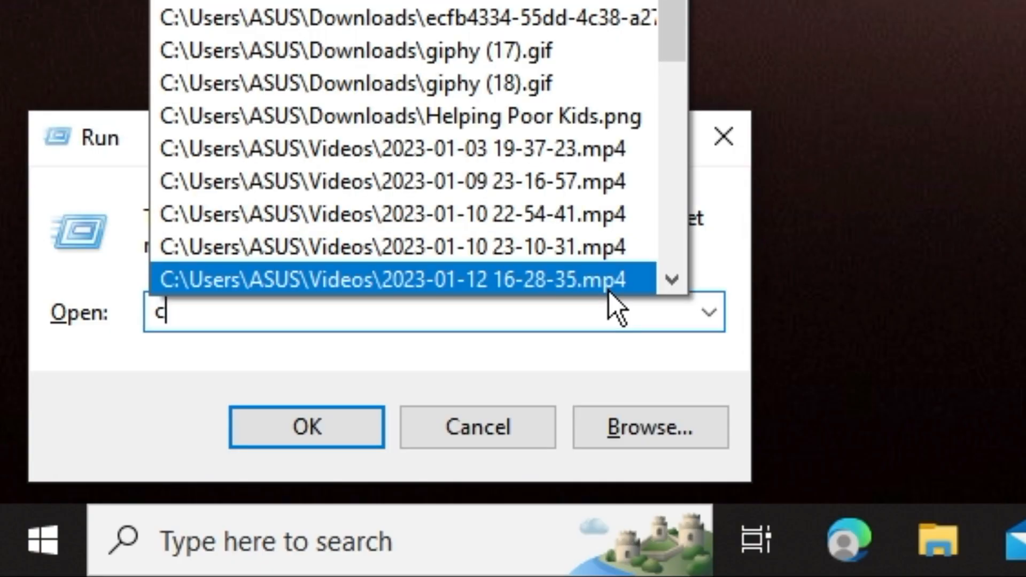
{"action": "type", "text": "\\"}
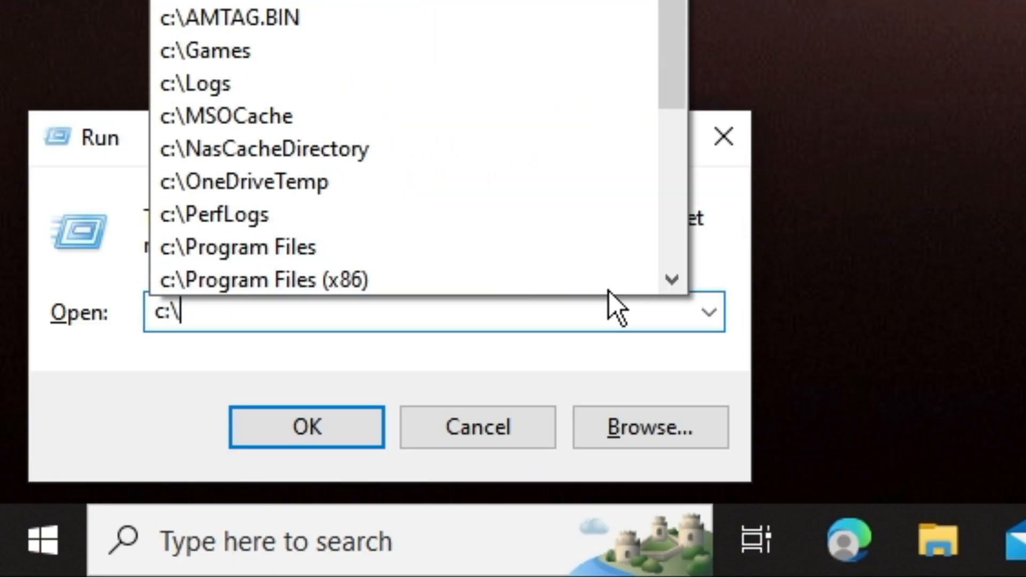
{"action": "type", "text": "Windows"}
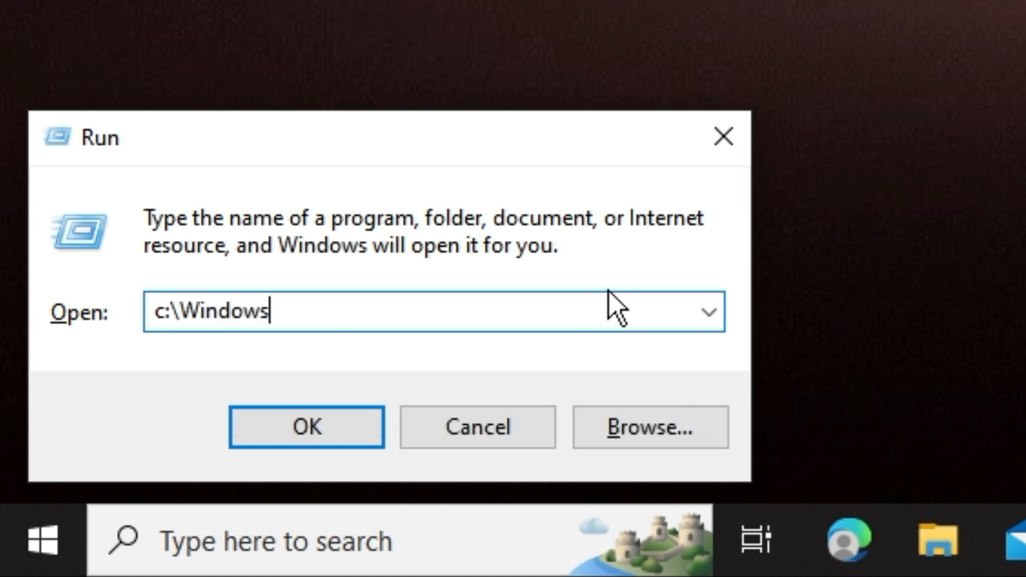
{"action": "type", "text": "\\system"}
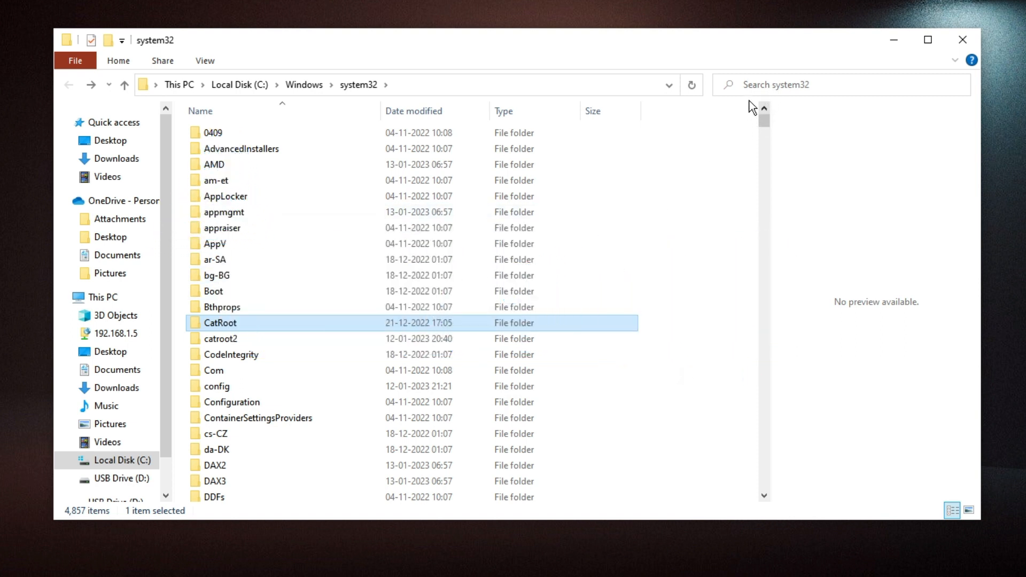
- Search system32 for 'ctfmon' and select the ctfmon application result
{"action": "type", "text": "ct"}
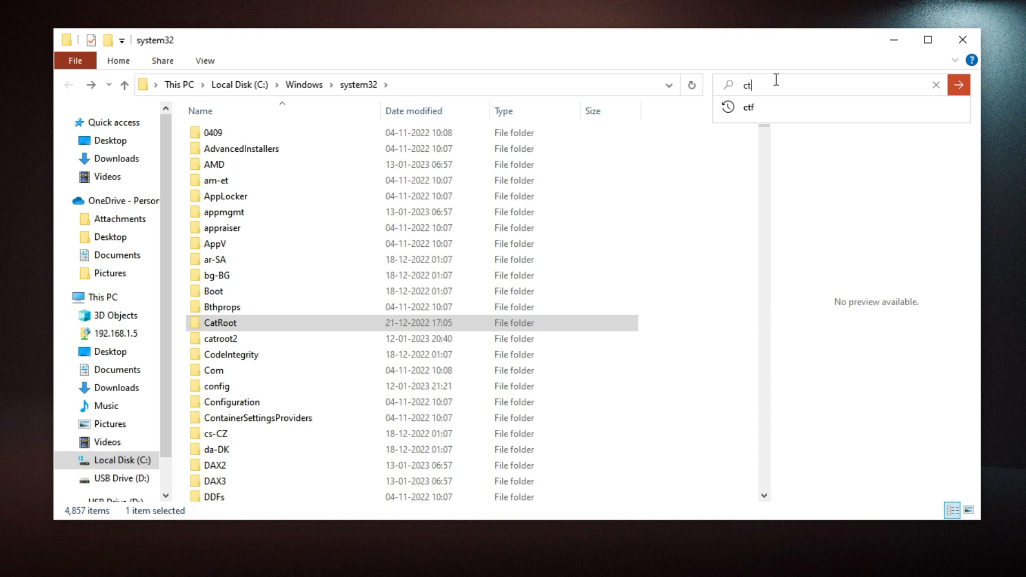
{"action": "type", "text": "mon"}
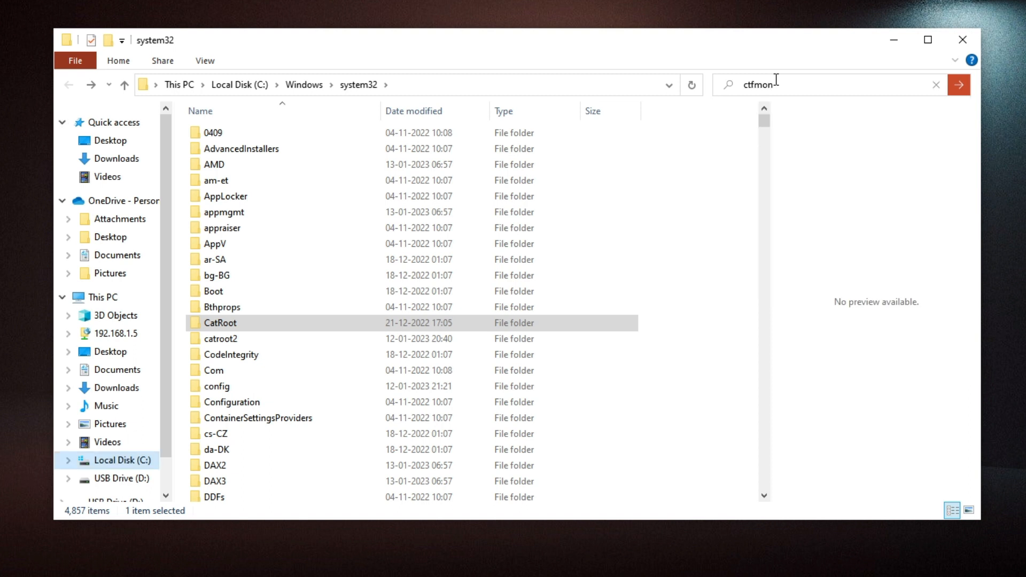
{"action": "left_click", "coordinate": [958, 84]}
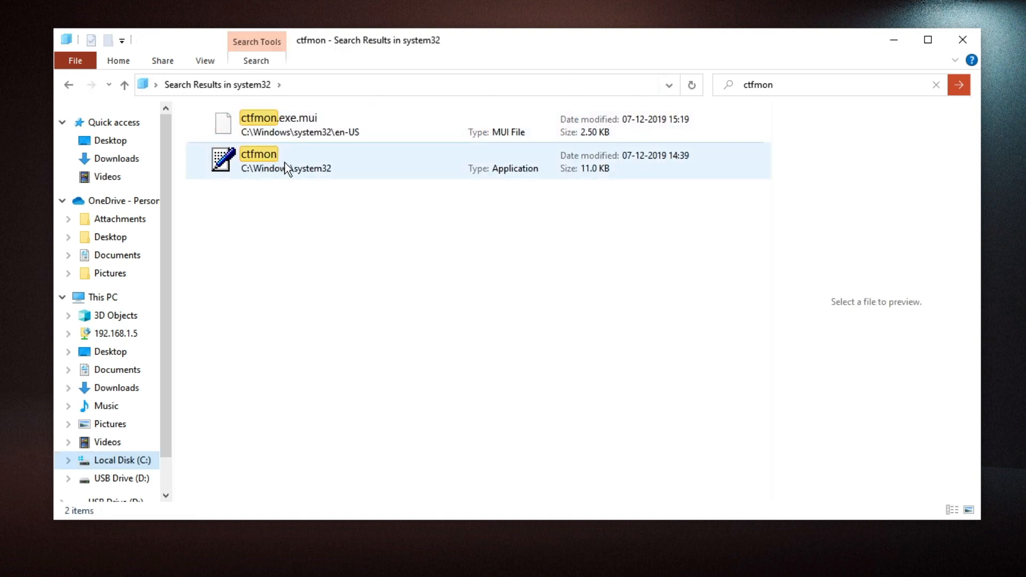
{"action": "mouse_move", "coordinate": [308, 170]}
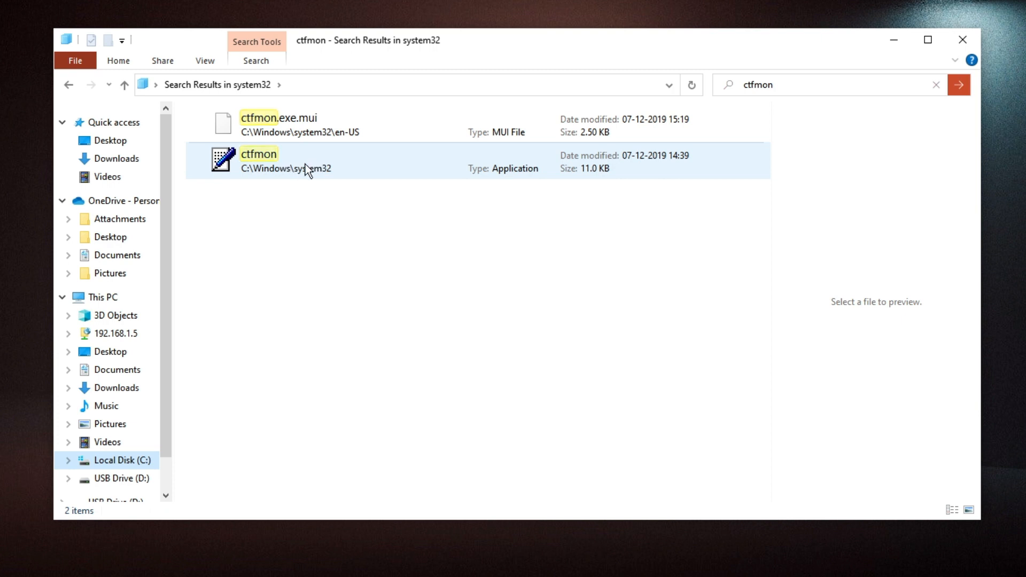
{"action": "left_click", "coordinate": [258, 160]}
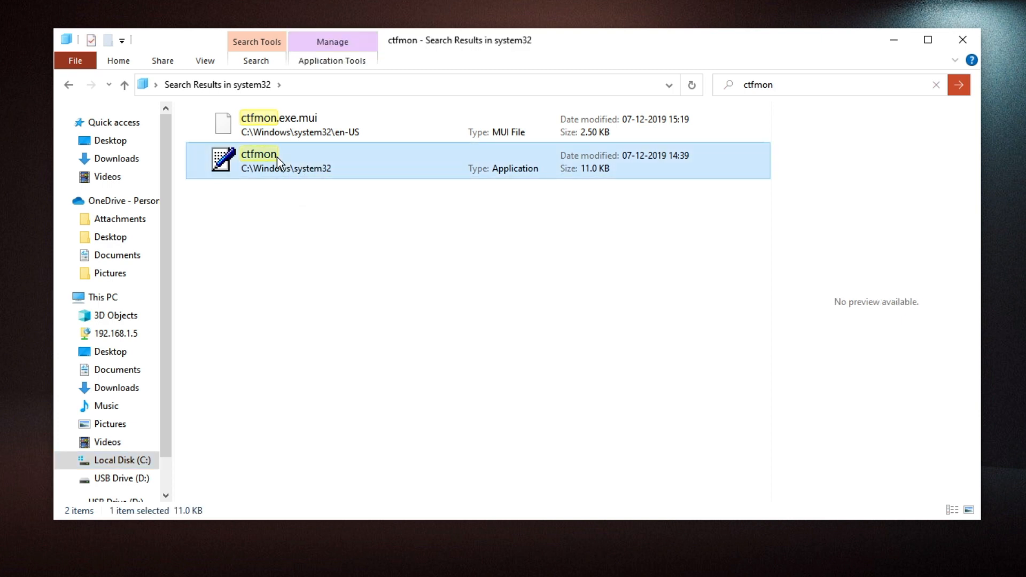
- Bring up the context menu on the ctfmon application
{"action": "right_click", "coordinate": [258, 160]}
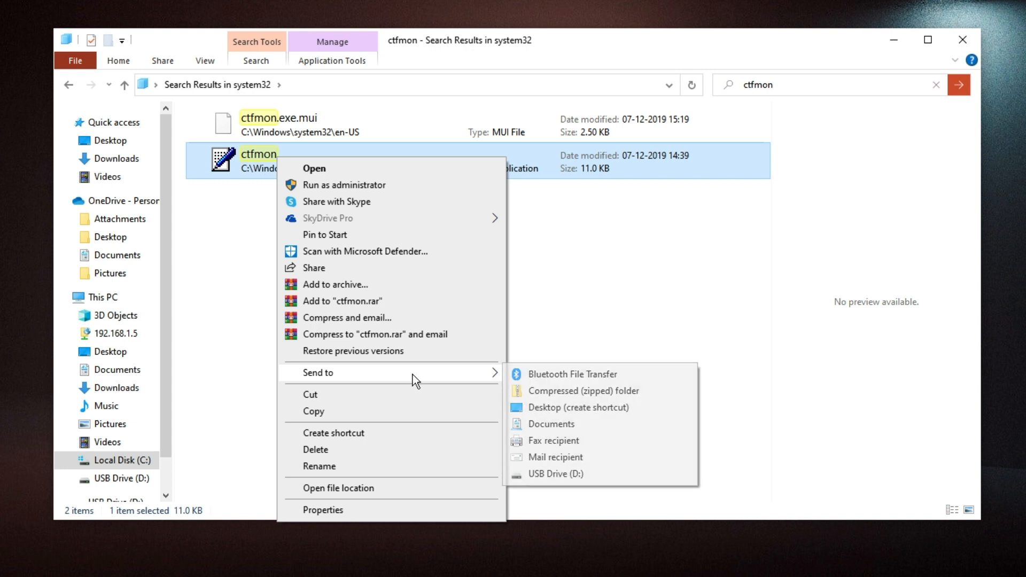
{"action": "mouse_move", "coordinate": [552, 423]}
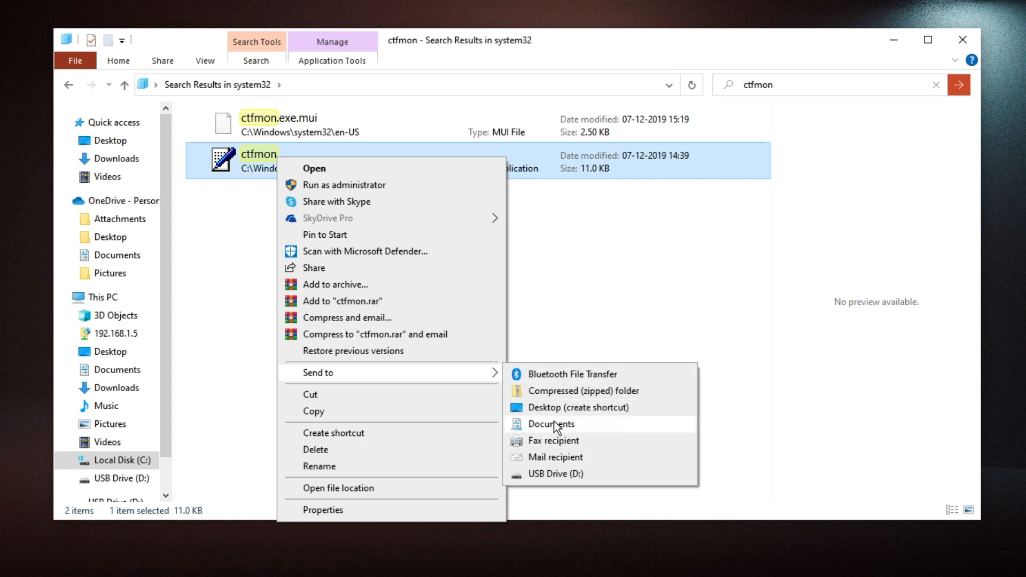
{"action": "mouse_move", "coordinate": [563, 412]}
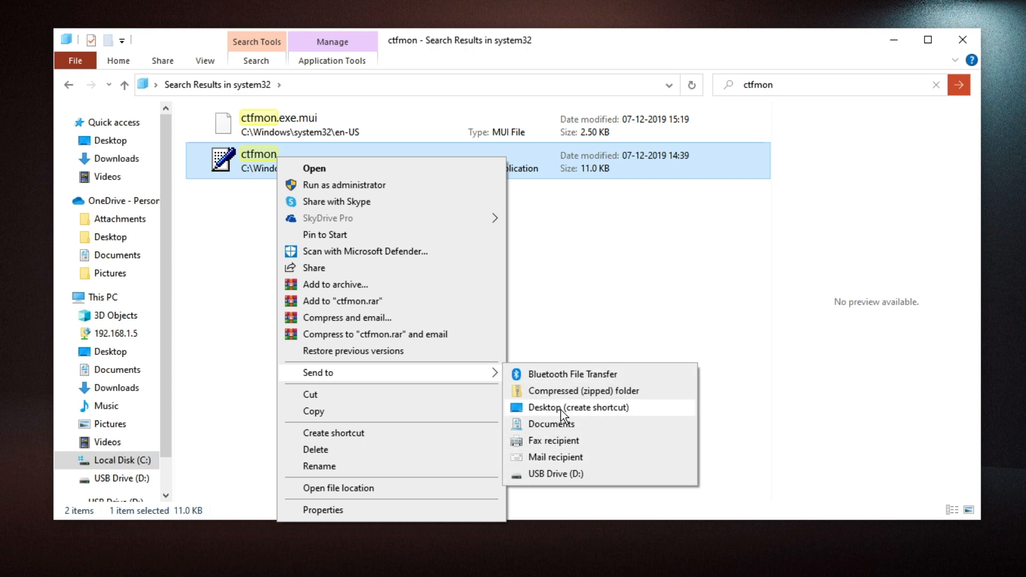